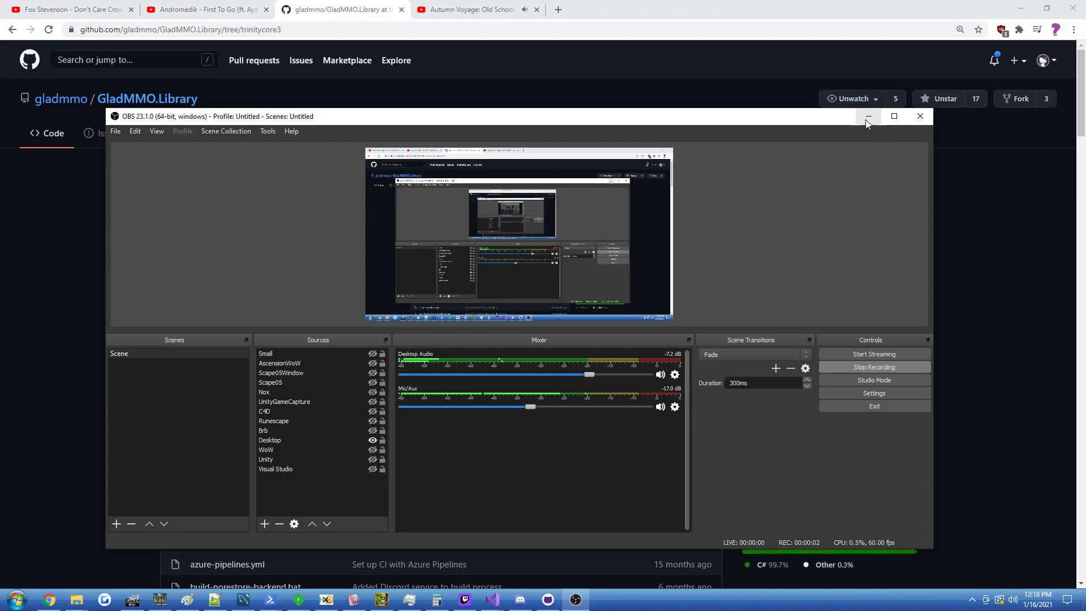
# - Minimize the OBS window so the GladMMO.Library trinitycore3 branch page in Chrome is fully visible
pyautogui.click(867, 115)
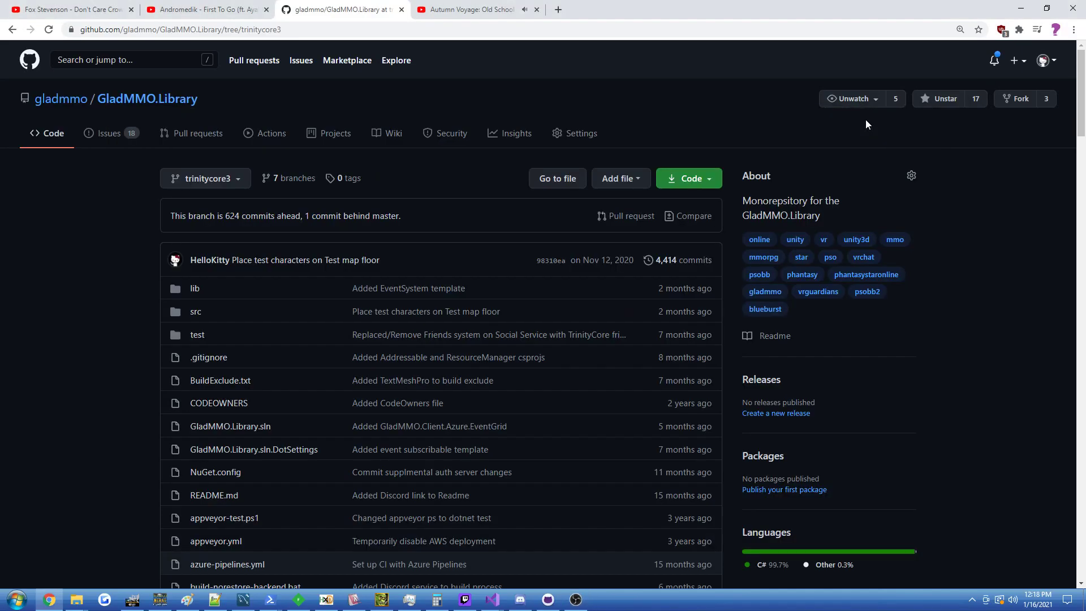